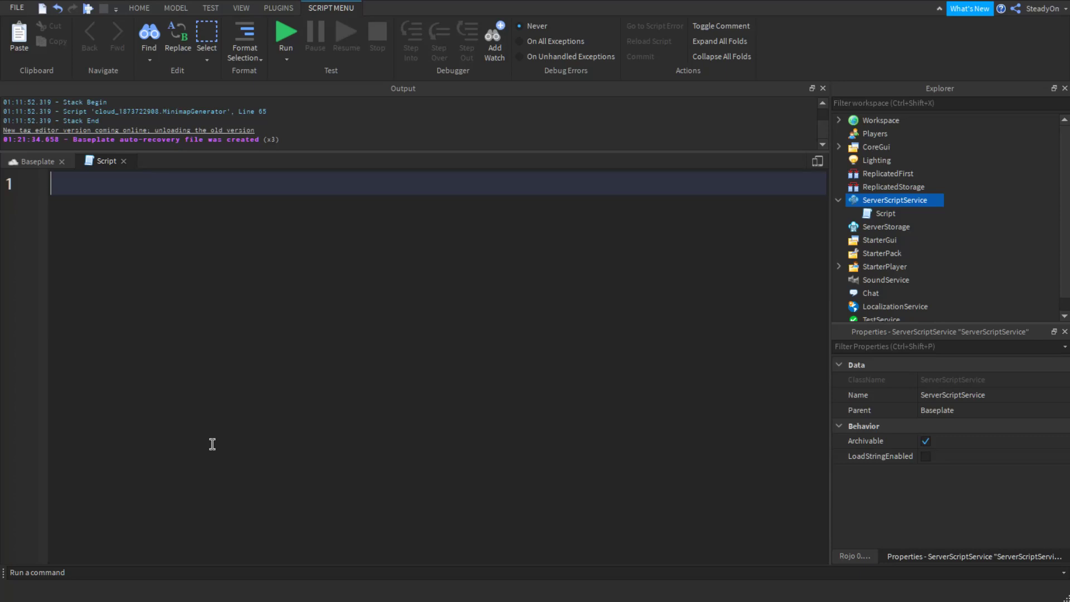
# Step: Declare local input = "hello there my name is luke" on the first line
pyautogui.write('local')
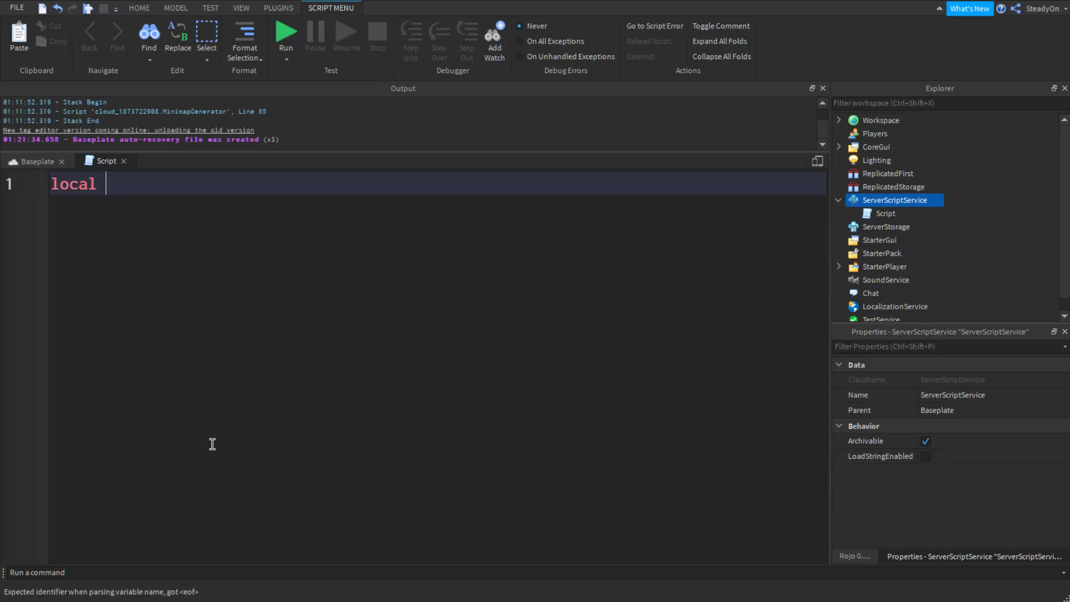
pyautogui.write('=')
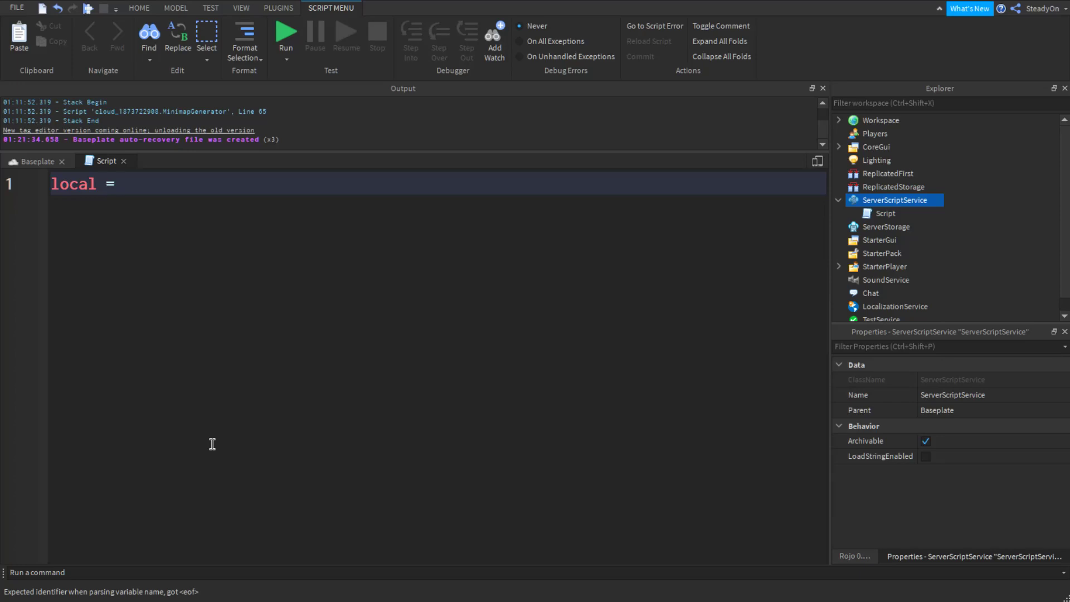
pyautogui.write('input = ""')
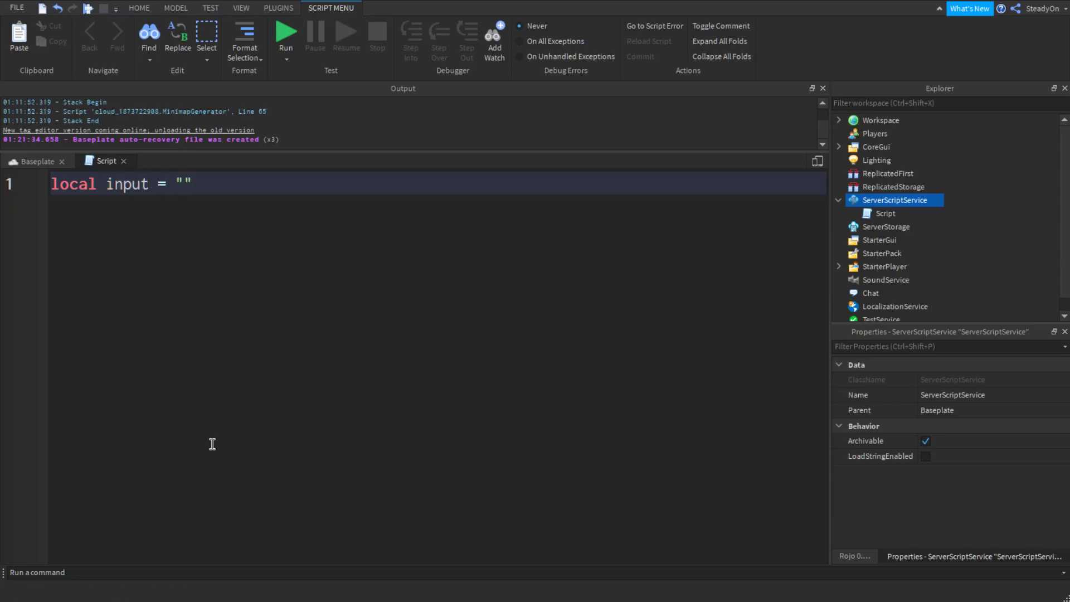
pyautogui.write('hello there')
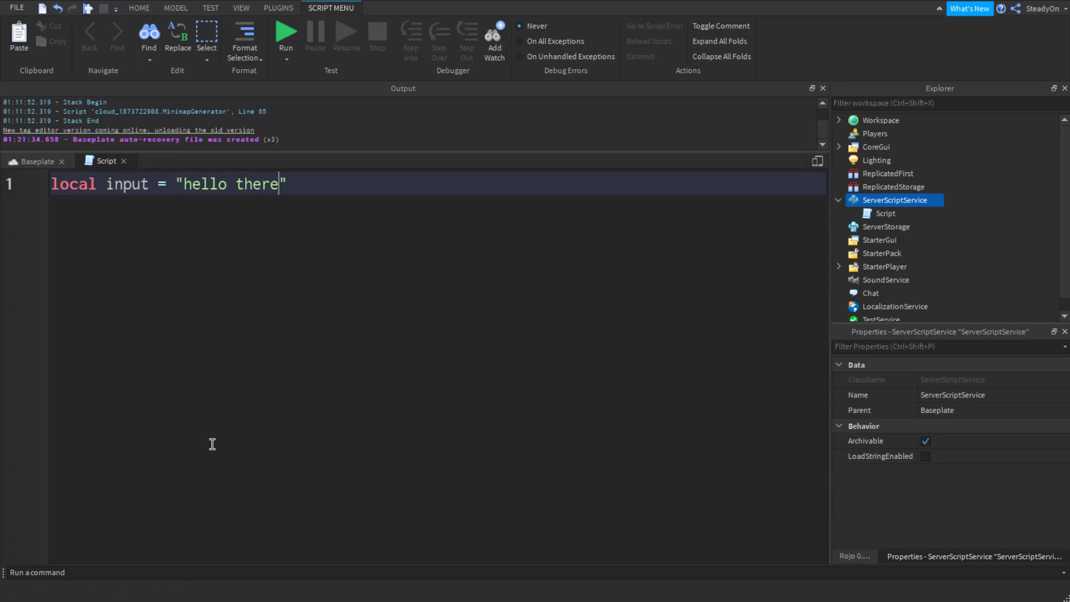
pyautogui.write('my name is lu')
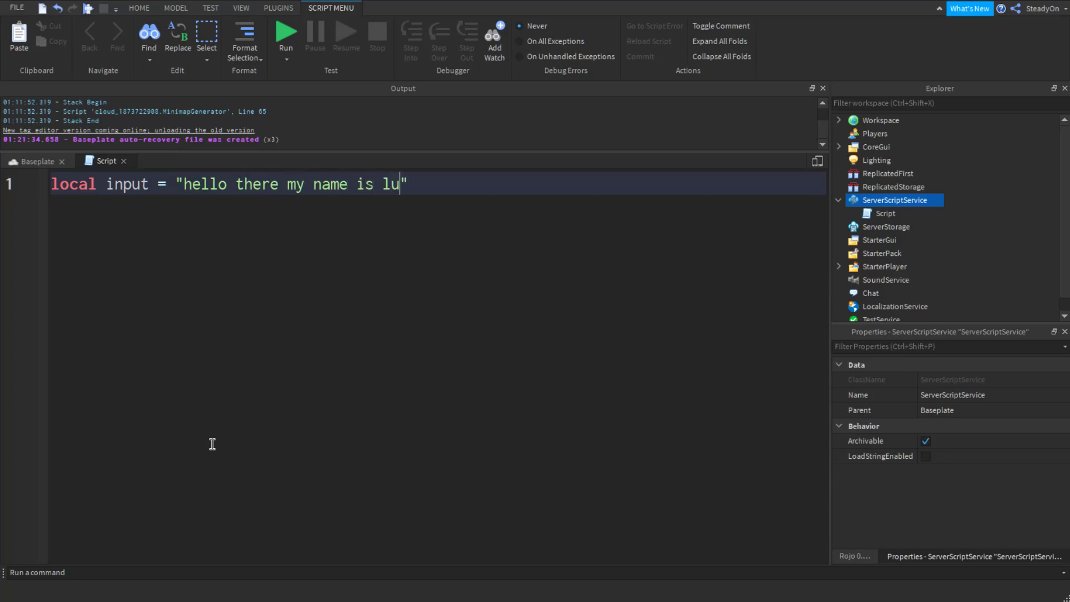
pyautogui.write('ke"')
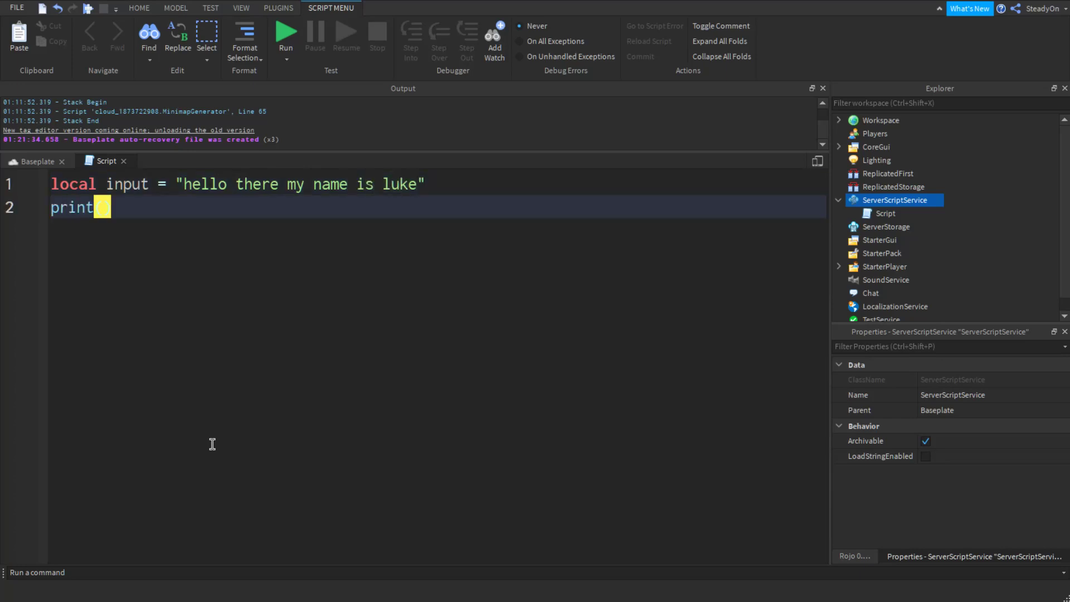
# Step: Finish line 2 as print(string.sub(input, 0, 10))
pyautogui.write('string.sub()')
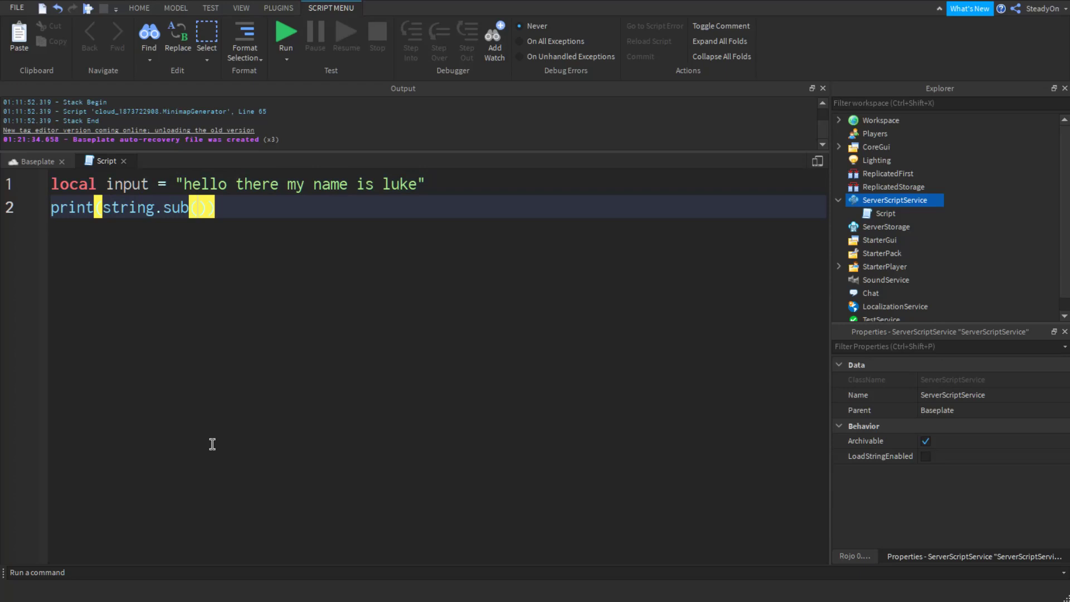
pyautogui.write('input,')
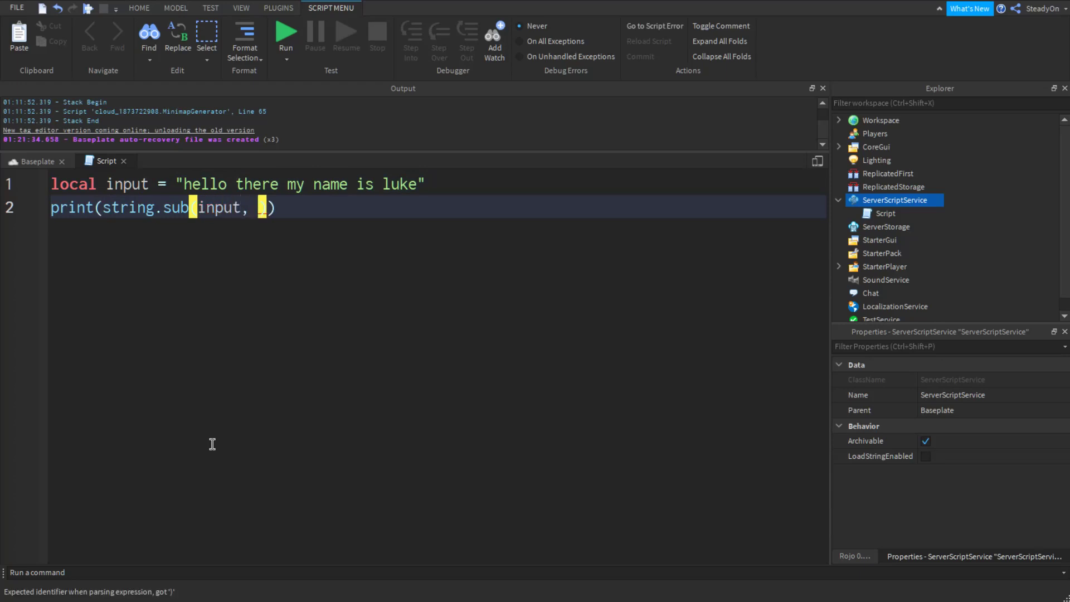
pyautogui.write('0')
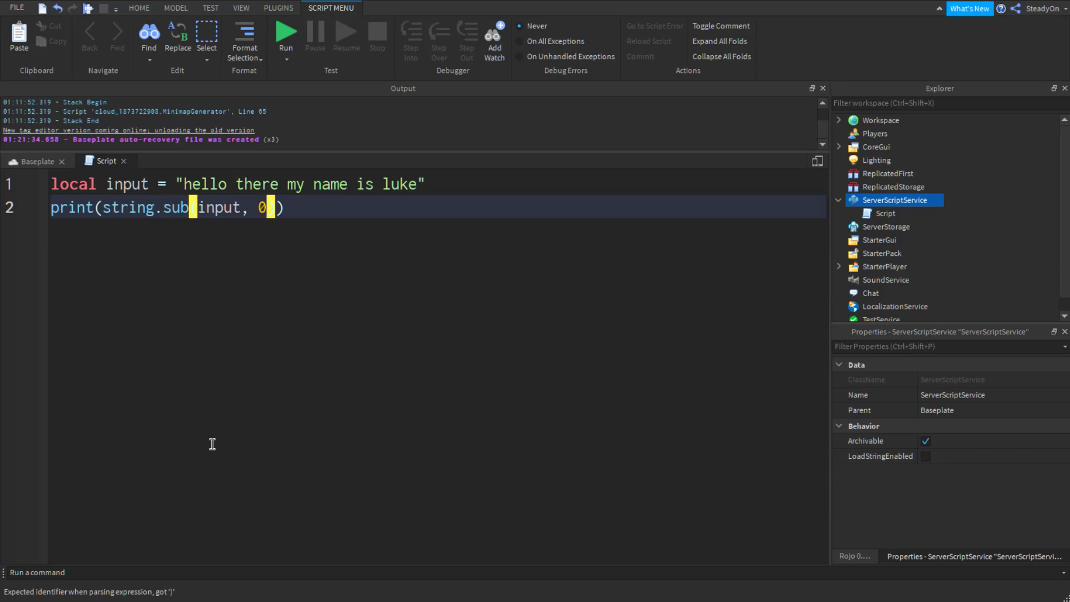
pyautogui.write(',')
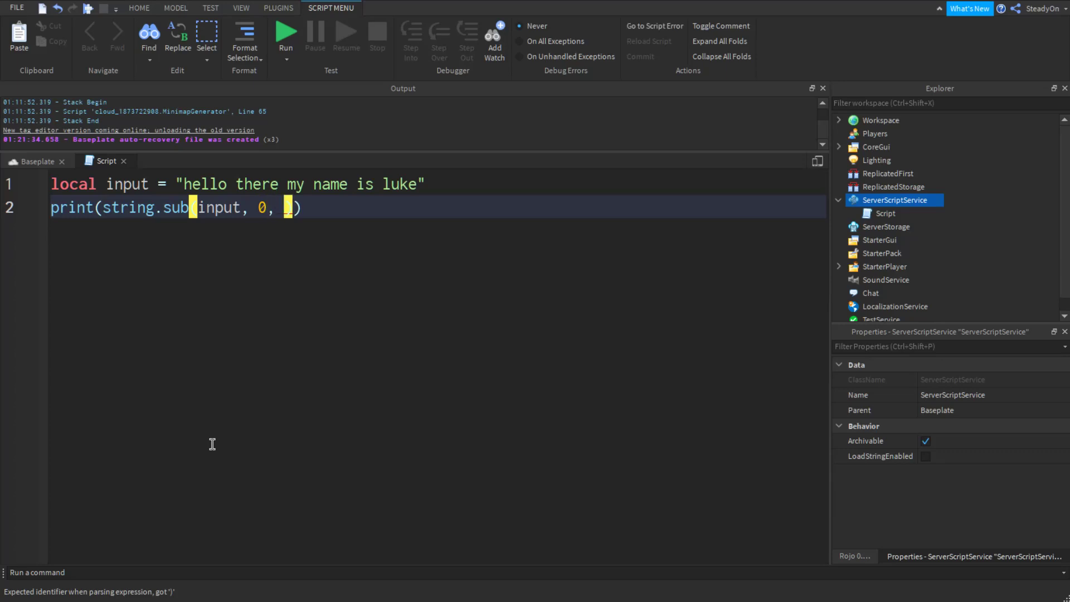
pyautogui.write('10')
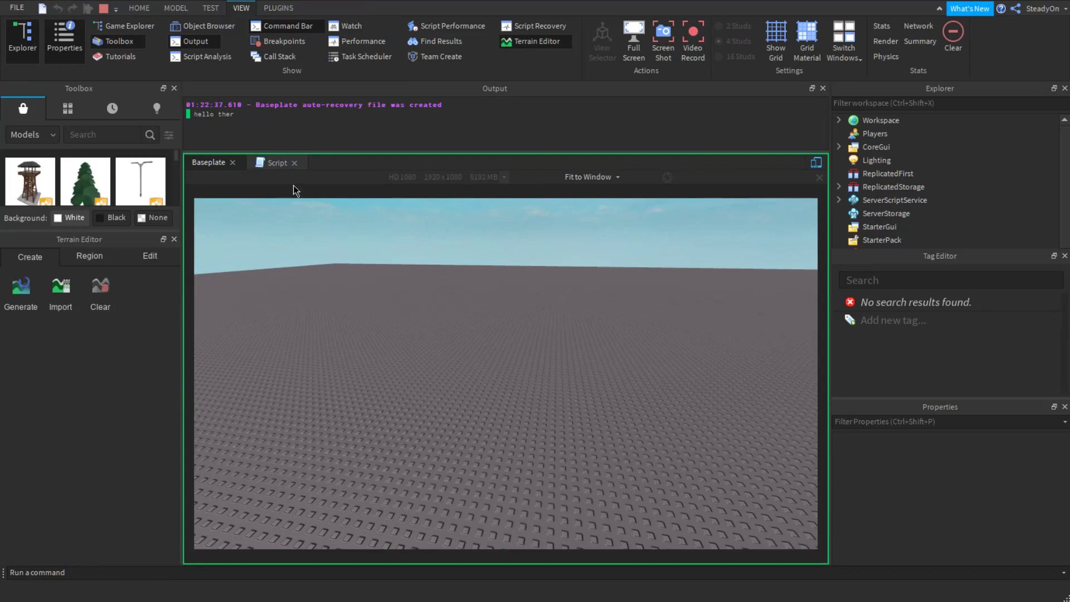
# Step: Switch back to the Script tab while the test runs, output showing "hello ther"
pyautogui.click(277, 163)
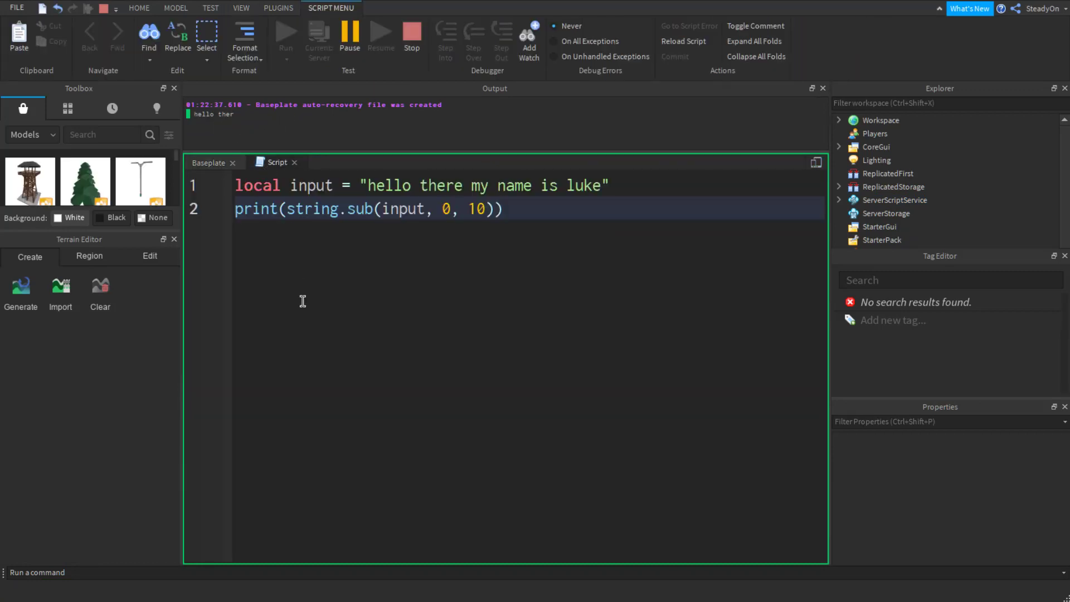
pyautogui.moveTo(626, 258)
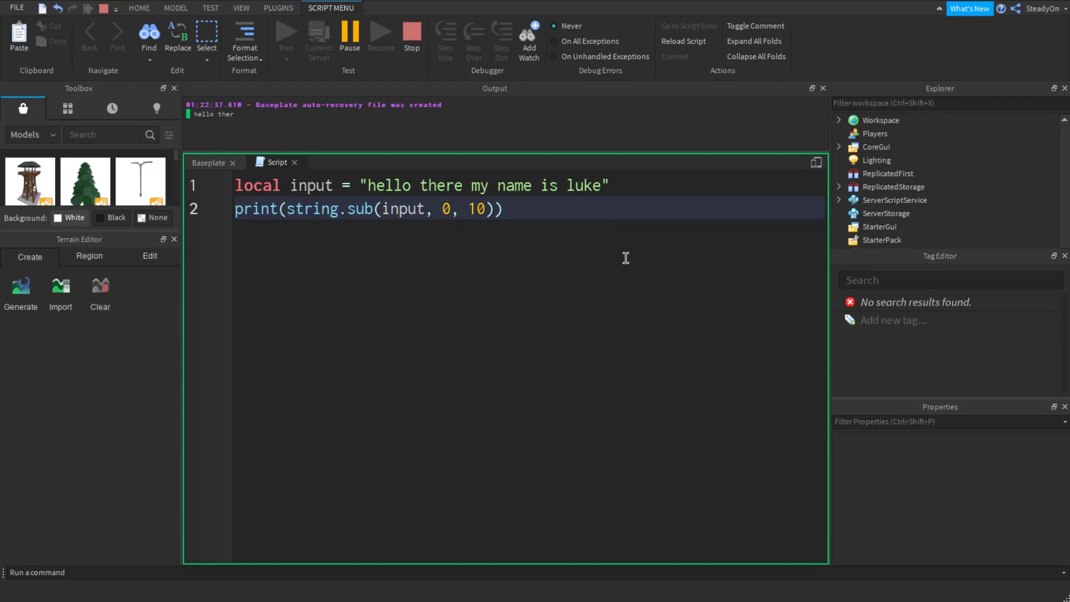